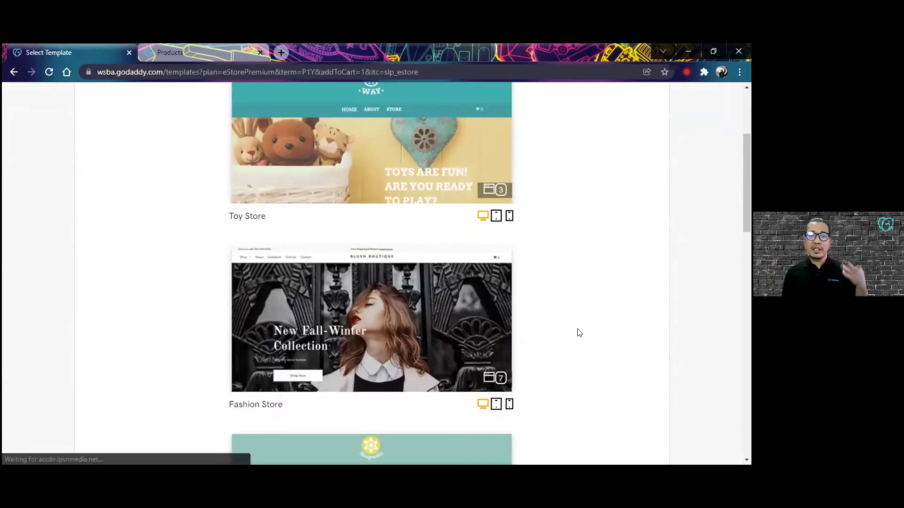
Scroll the template listing down to the Toy Store thumbnail and back up.
scroll("down", 3)
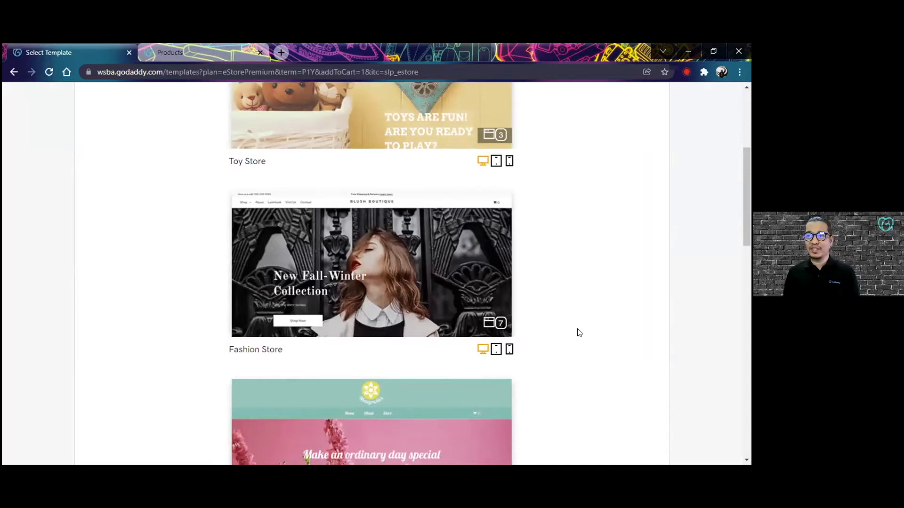
scroll("down", 3)
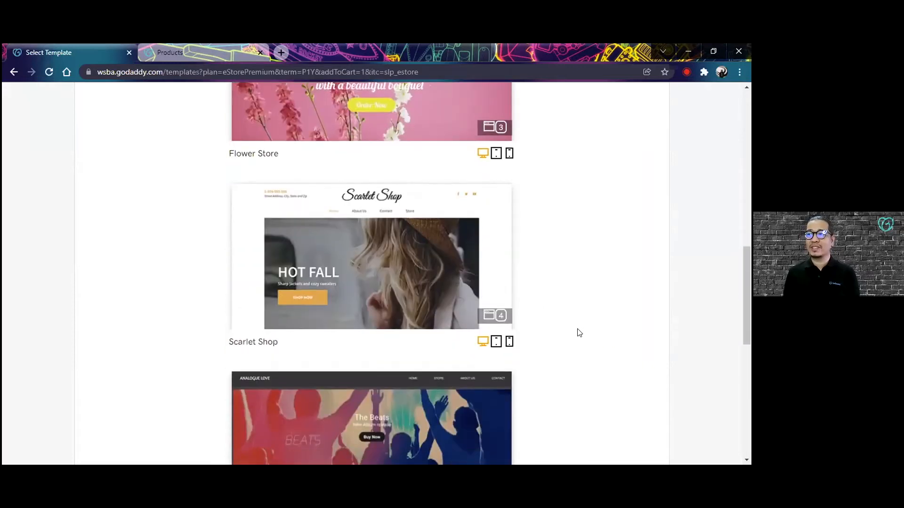
scroll("down", 3)
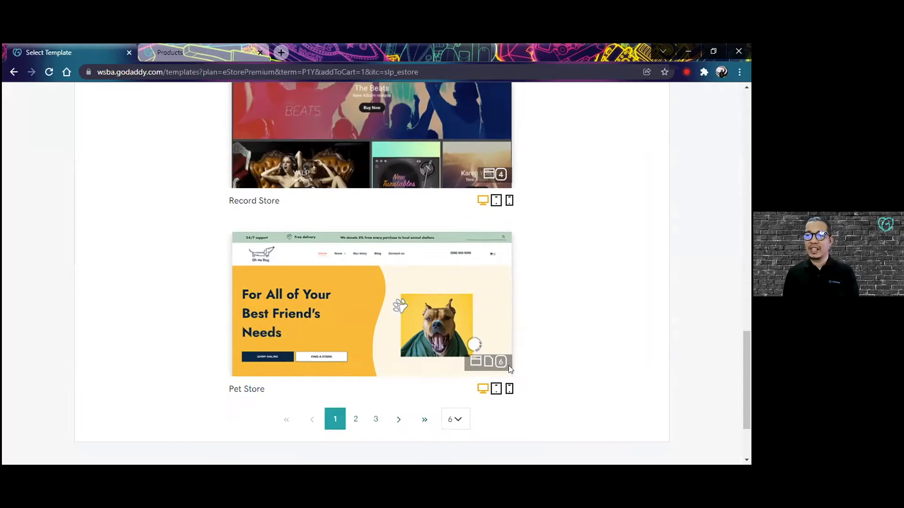
scroll("up", 3)
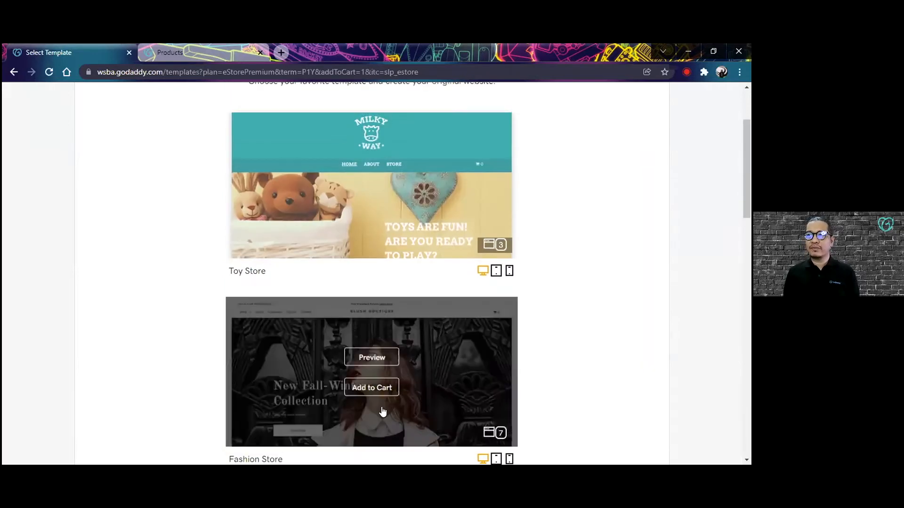
scroll("up", 3)
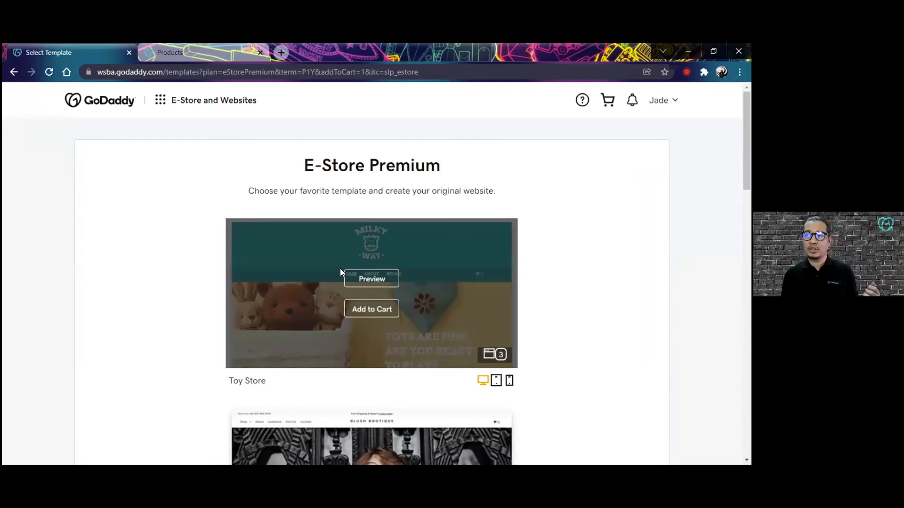
mouse_move(348, 303)
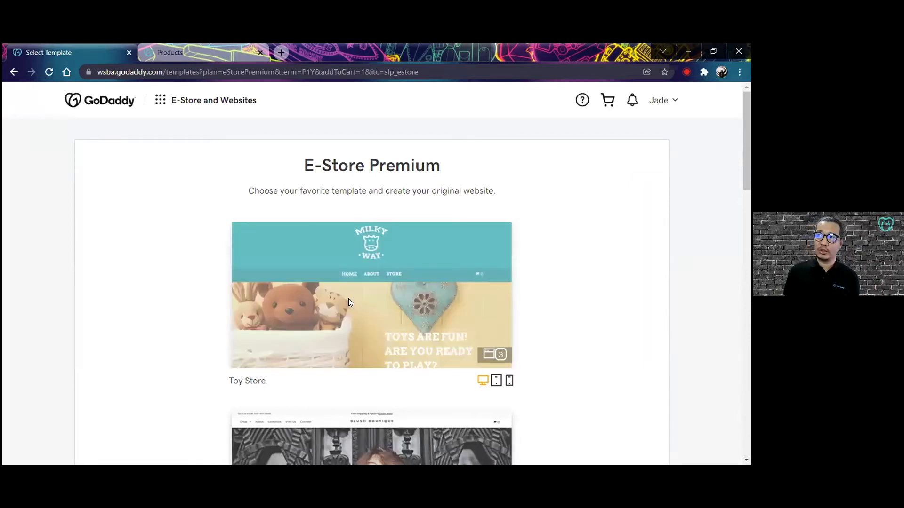
mouse_move(557, 295)
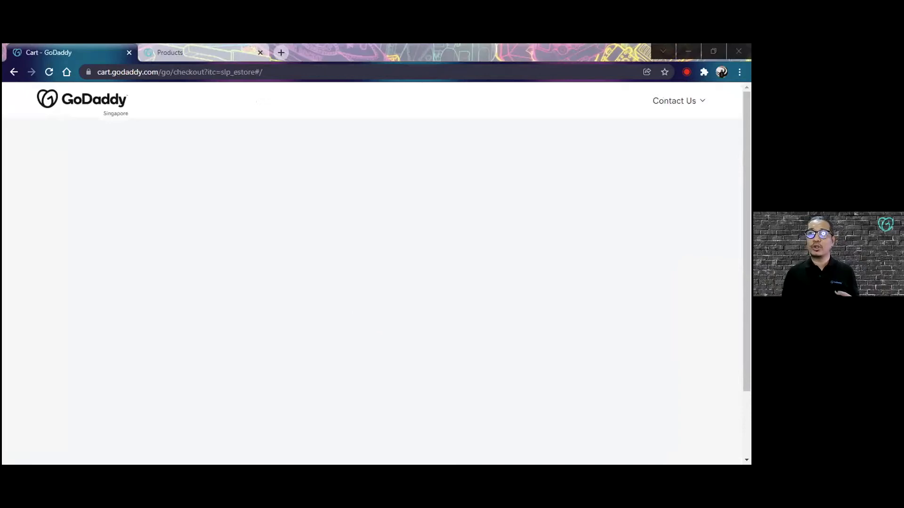
Go to the Products list, find GoDaddy e-Store - Premium under E-Store and Websites, and choose Set up.
left_click(170, 53)
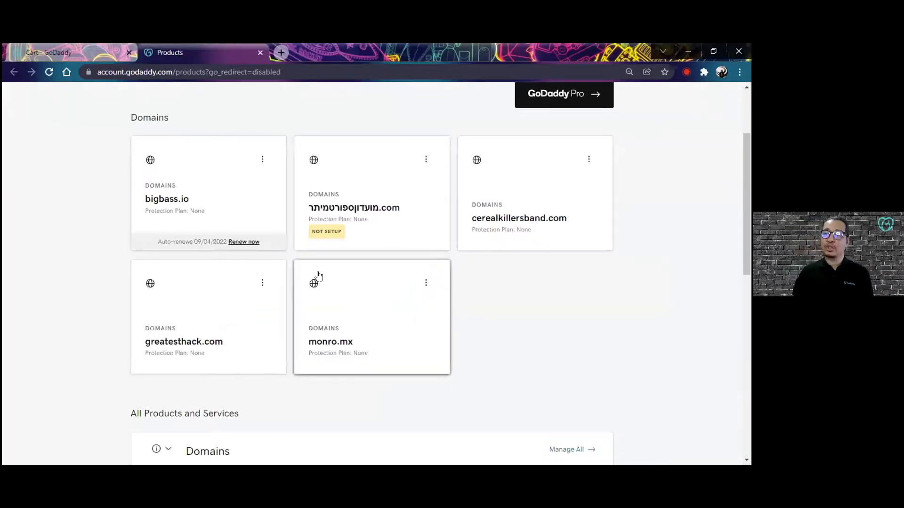
scroll("down", 3)
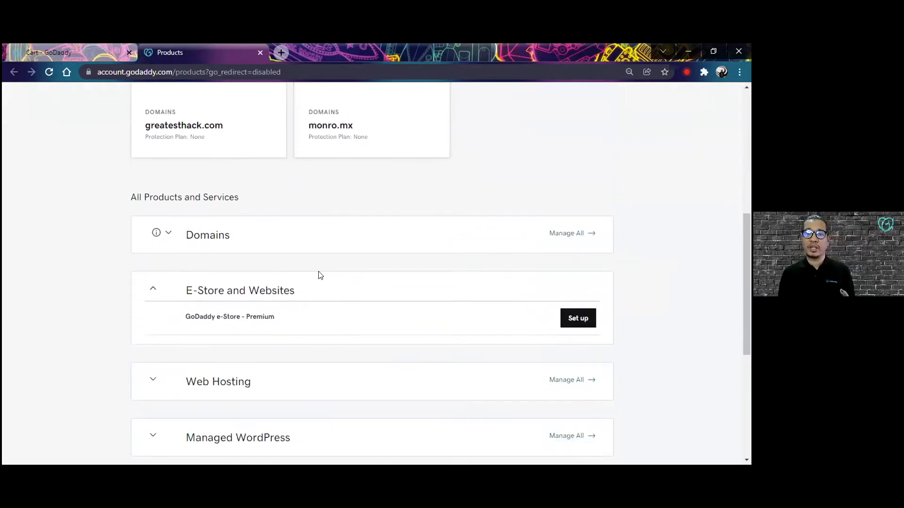
scroll("up", 3)
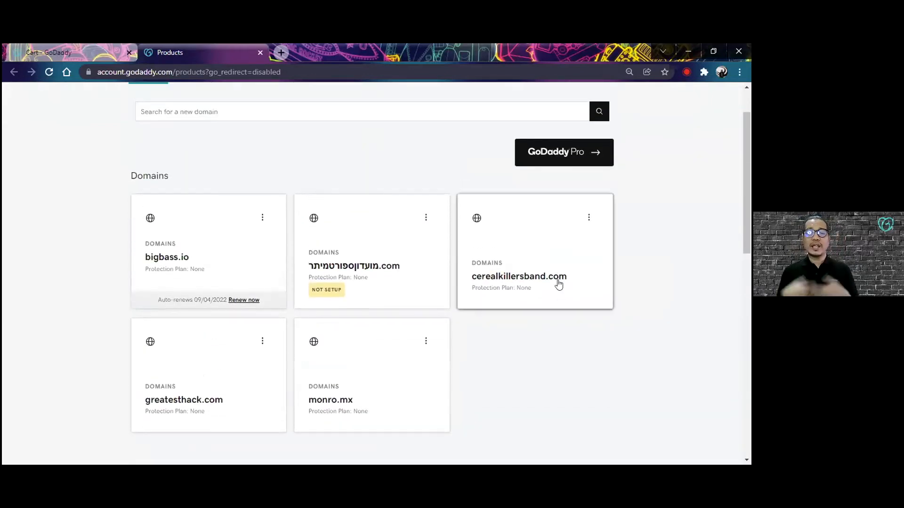
scroll("down", 3)
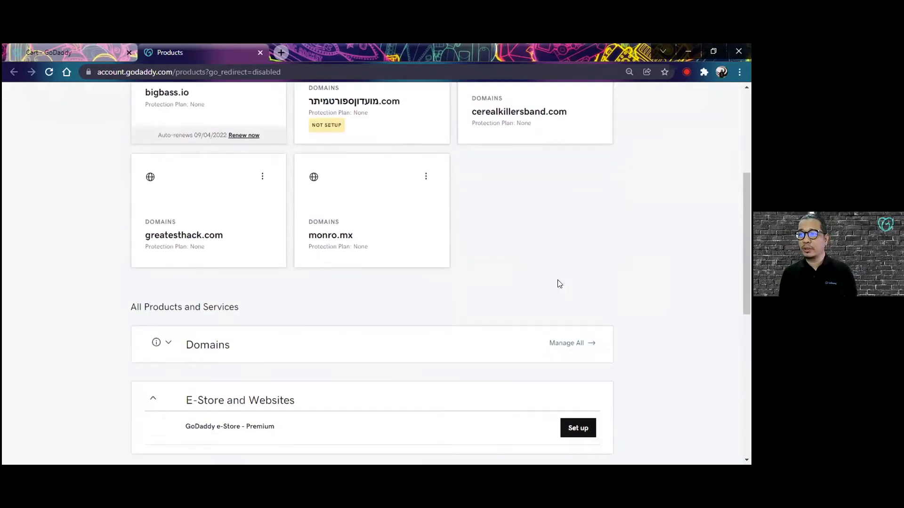
scroll("down", 3)
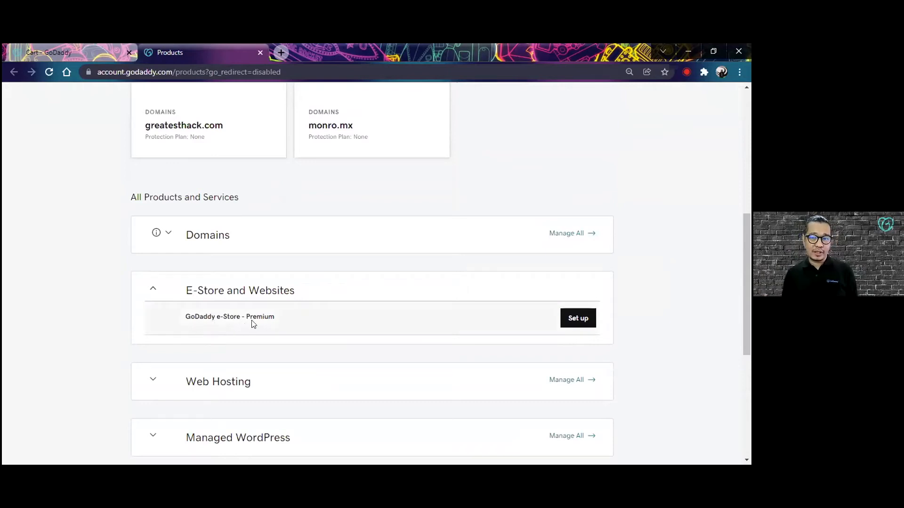
left_click(577, 318)
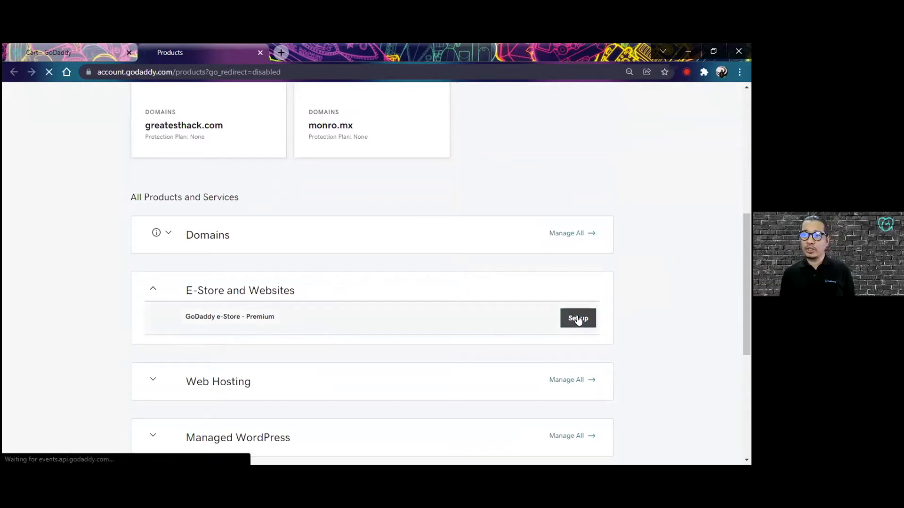
Open Manage Website for the unpublished Toy Store site and scroll to its Edit website card.
left_click(577, 319)
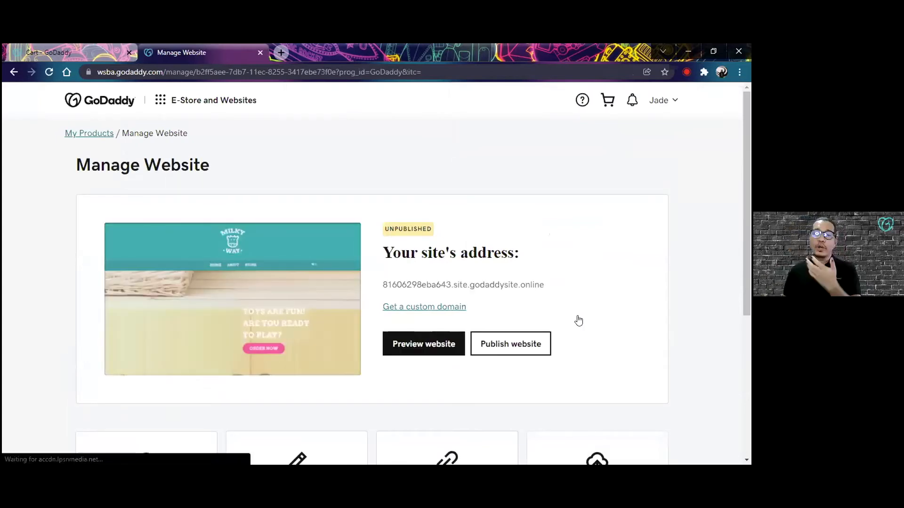
scroll("down", 3)
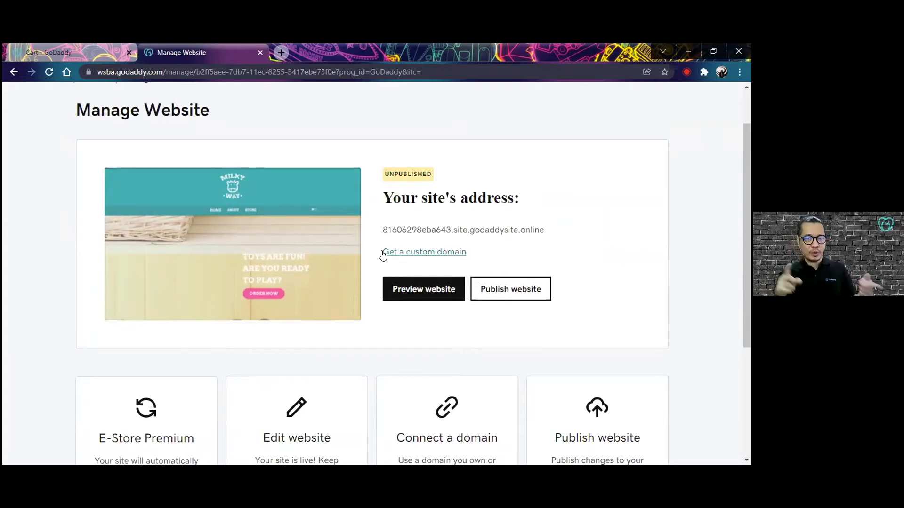
mouse_move(383, 255)
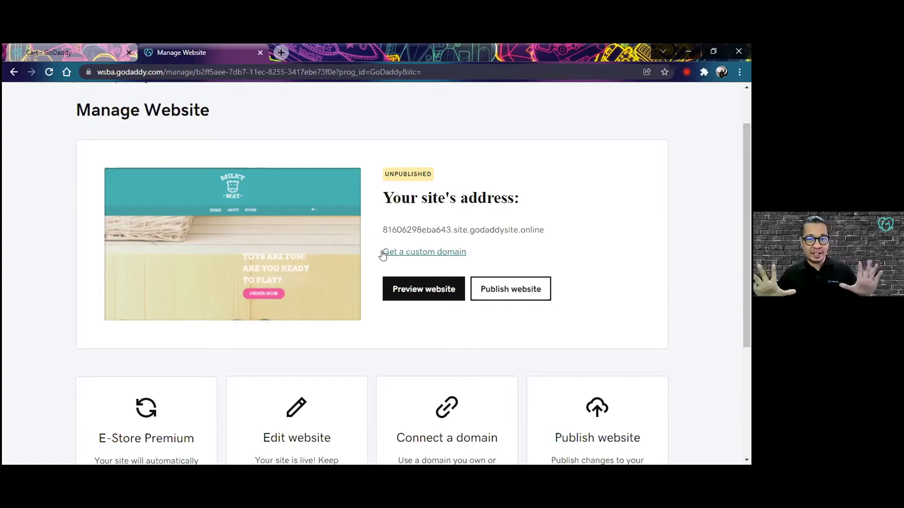
scroll("down", 3)
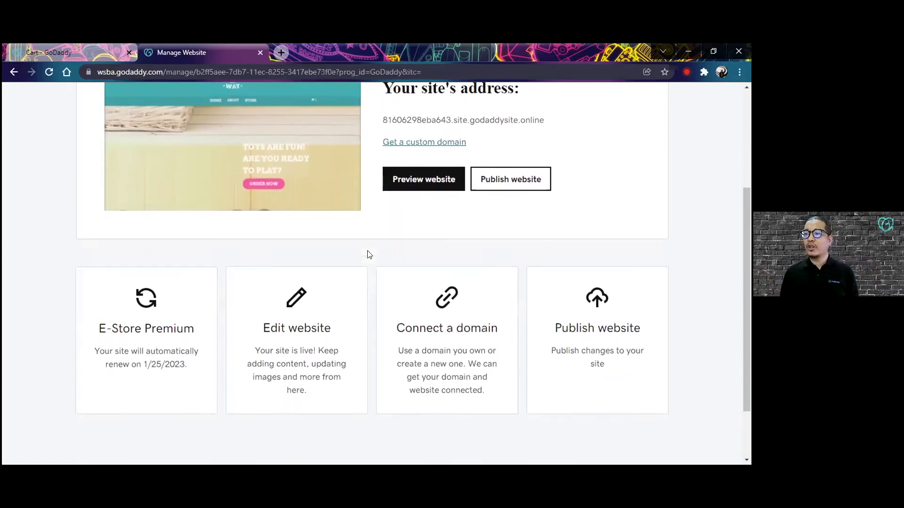
scroll("down", 3)
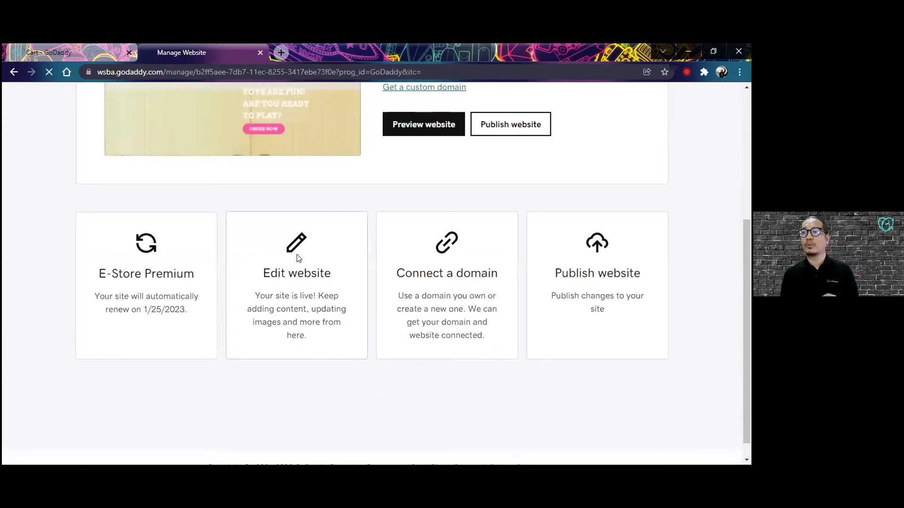
mouse_move(295, 254)
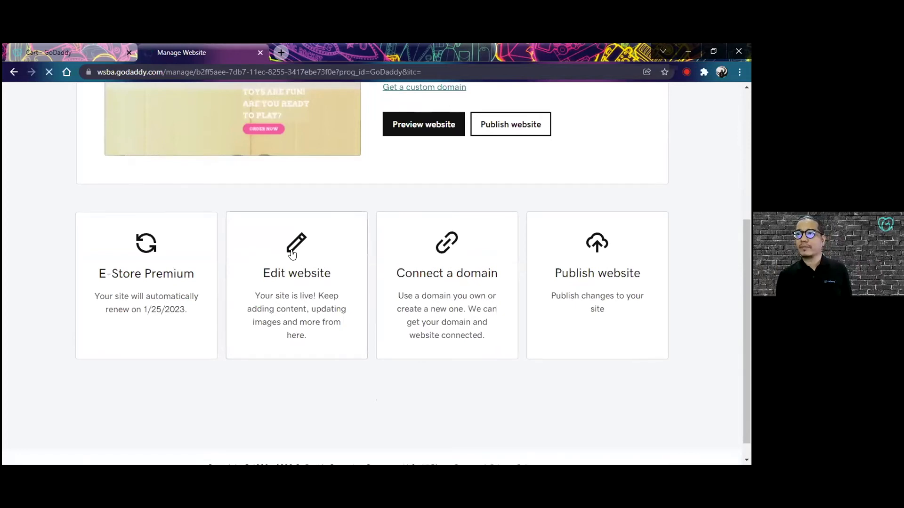
Launch Edit website and scroll the Toy Store home page through its sections and back to the header.
left_click(296, 274)
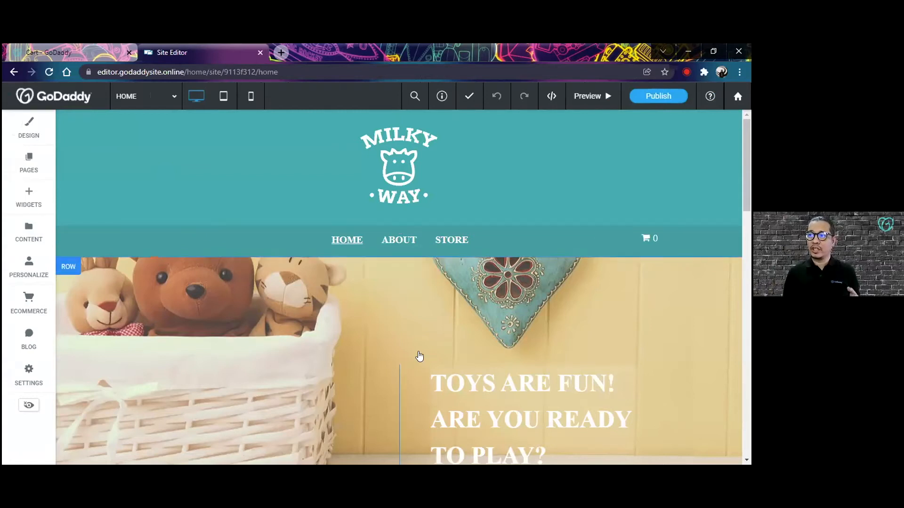
scroll("down", 3)
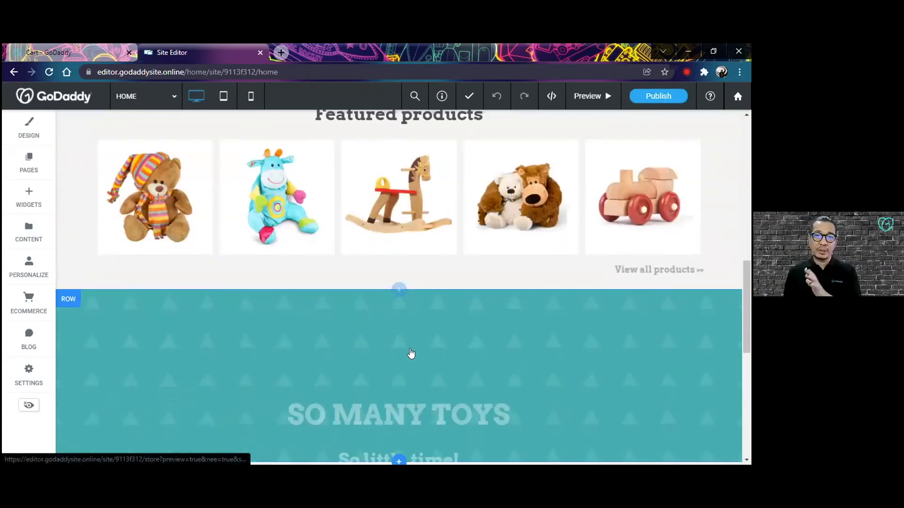
scroll("down", 3)
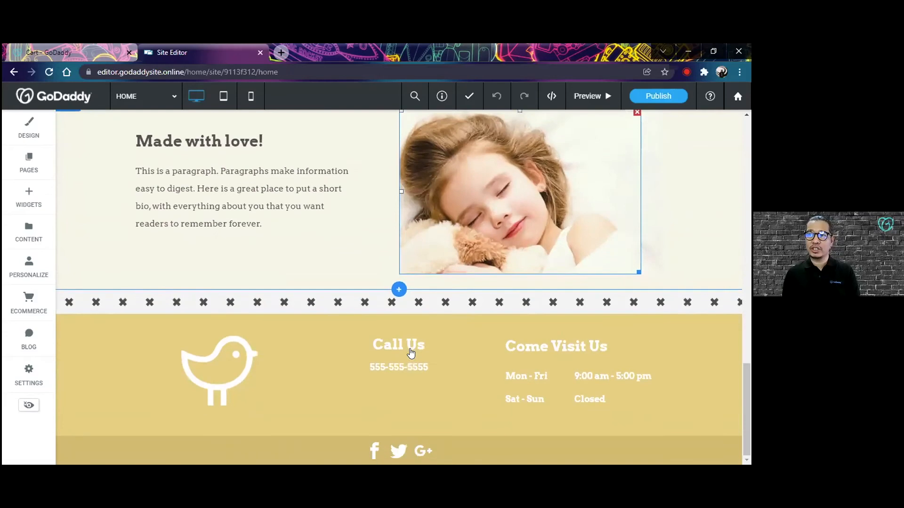
scroll("up", 3)
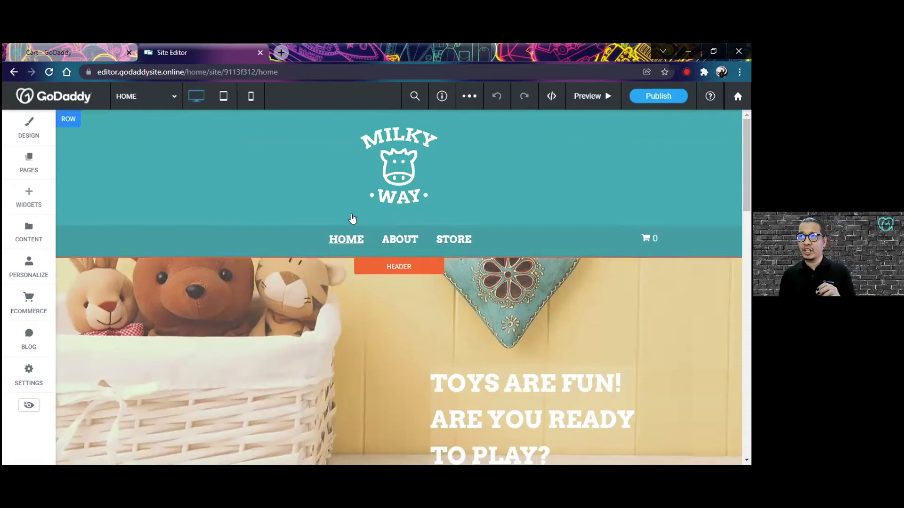
mouse_move(224, 96)
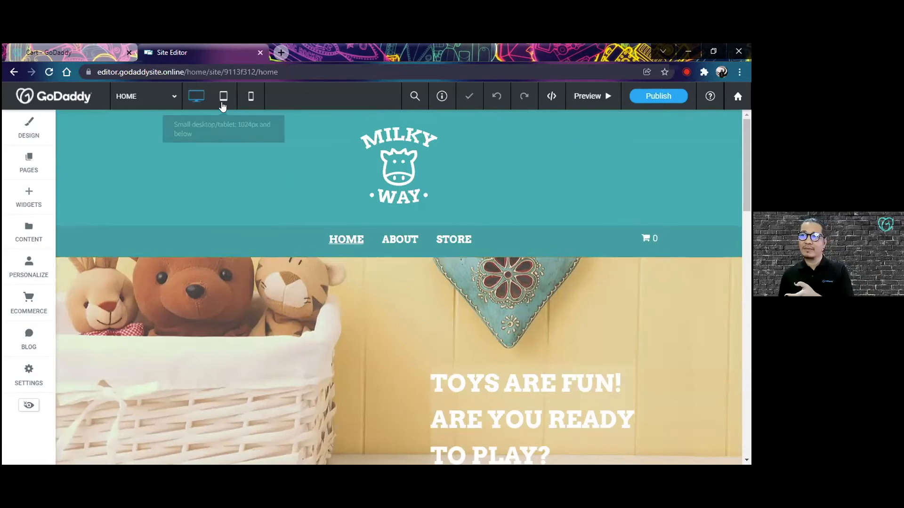
Preview the home page at tablet size, then phone size, scrolling the mobile product list.
left_click(224, 96)
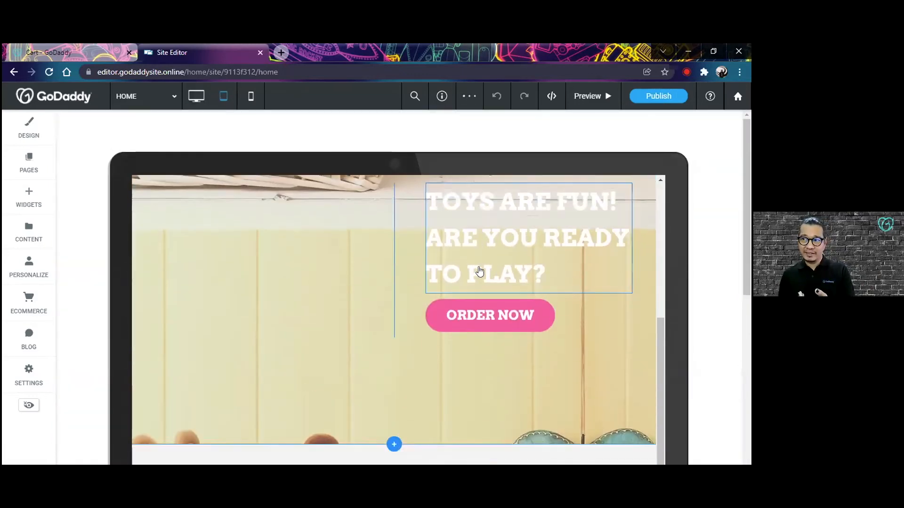
left_click(250, 96)
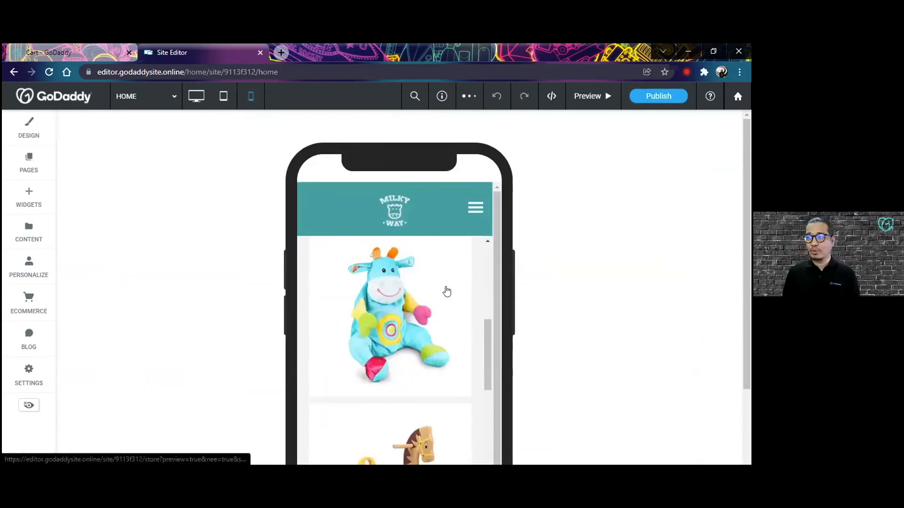
scroll("down", 3)
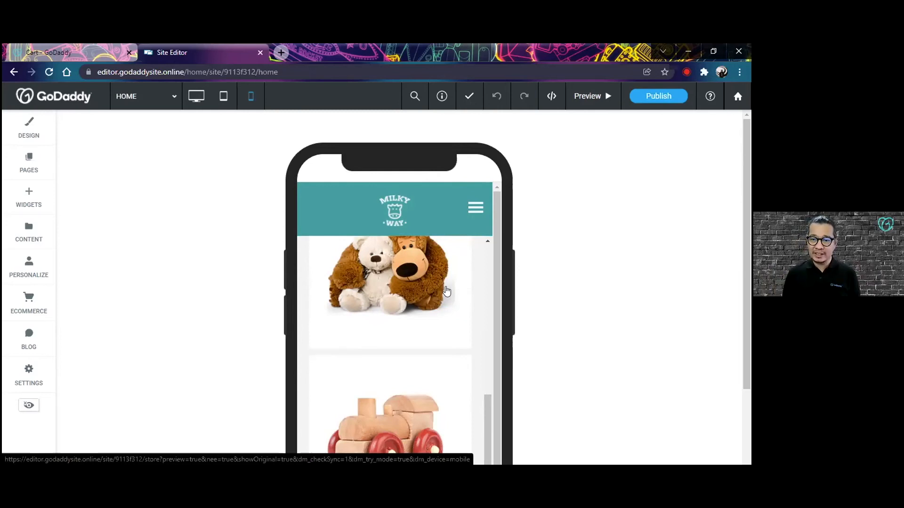
mouse_move(28, 125)
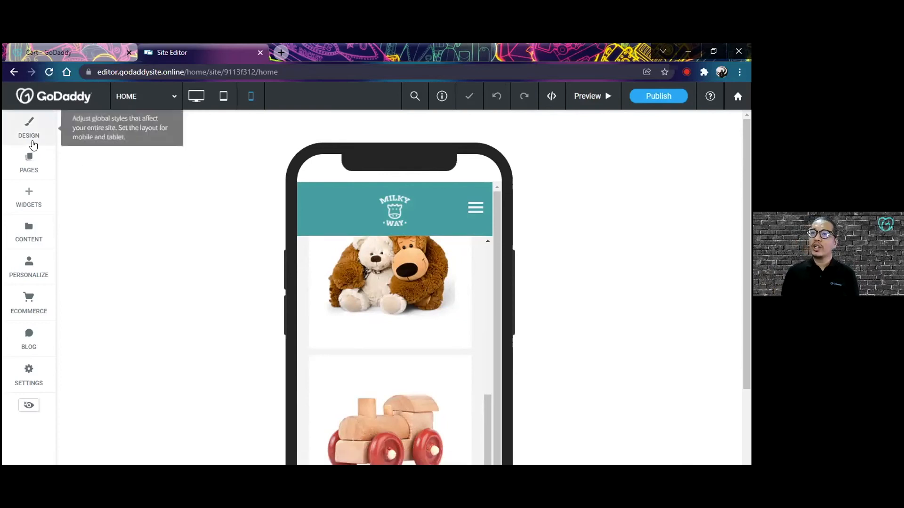
Return to desktop size and view Site Layout's responsive options within Global Design.
left_click(28, 127)
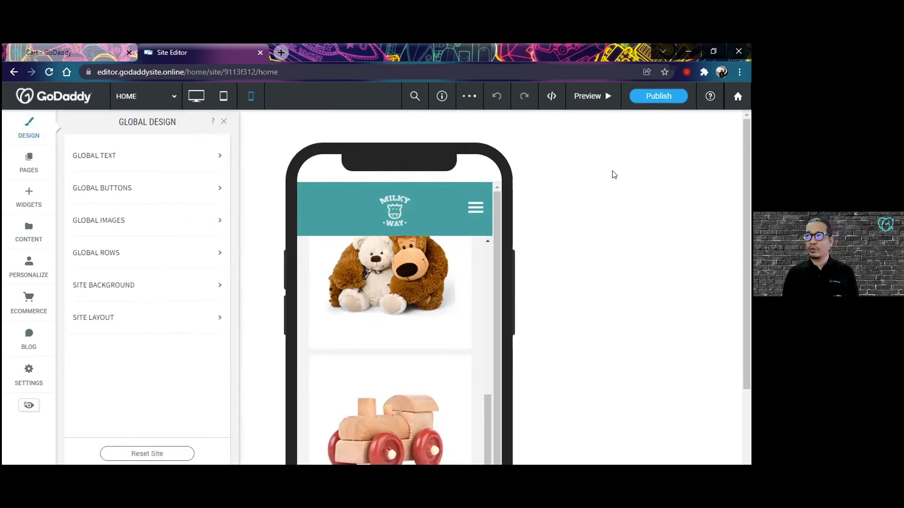
left_click(196, 96)
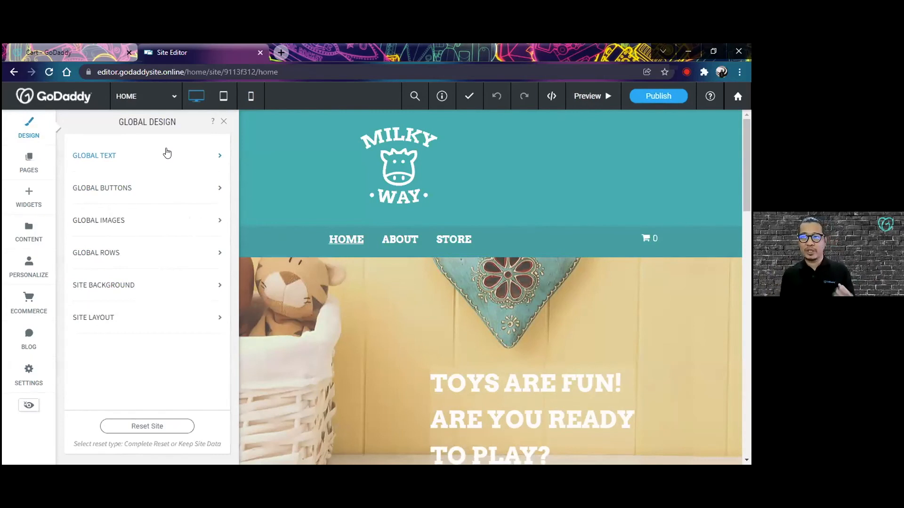
mouse_move(183, 330)
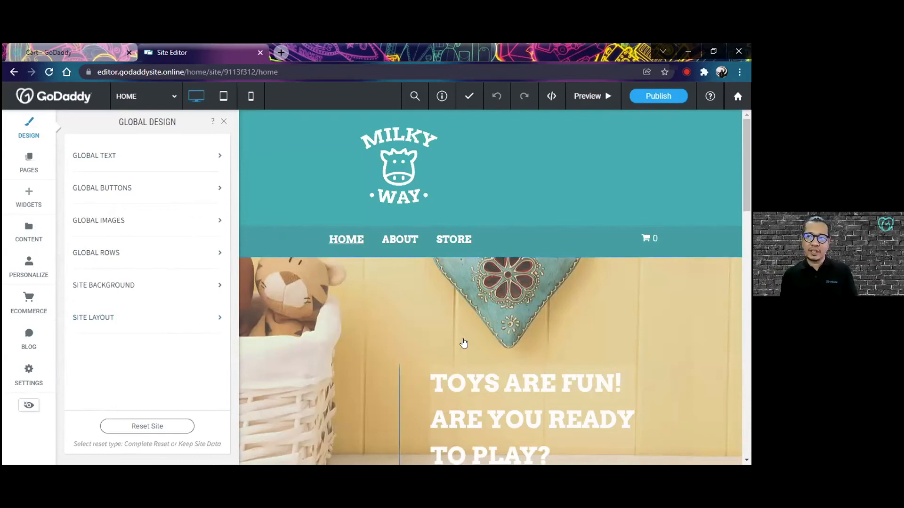
mouse_move(438, 349)
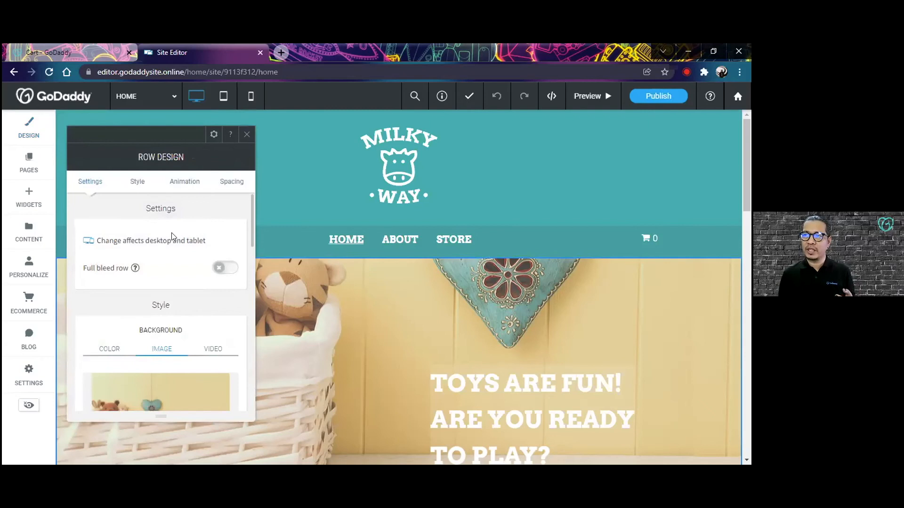
left_click(29, 125)
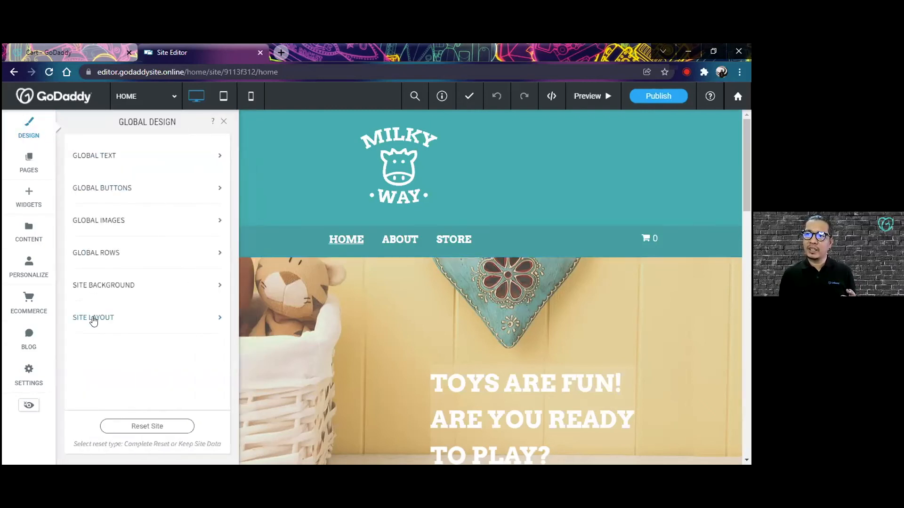
left_click(93, 317)
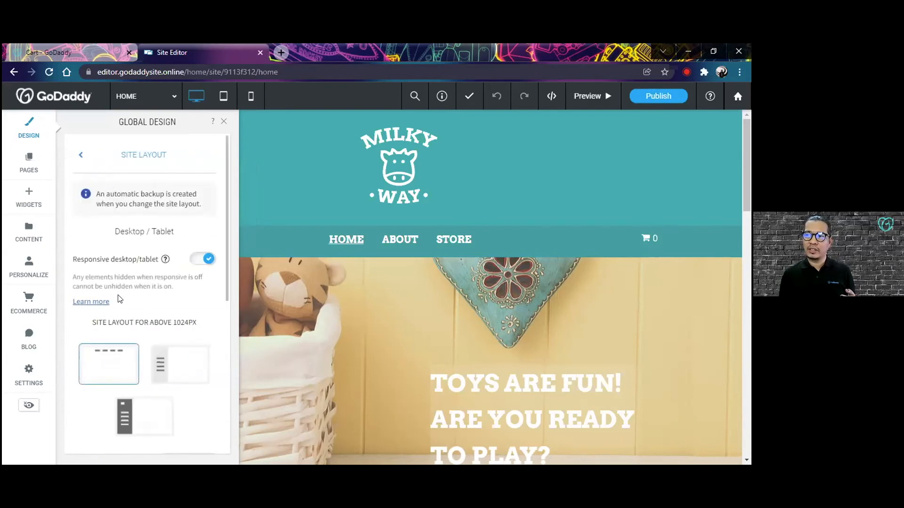
left_click(81, 155)
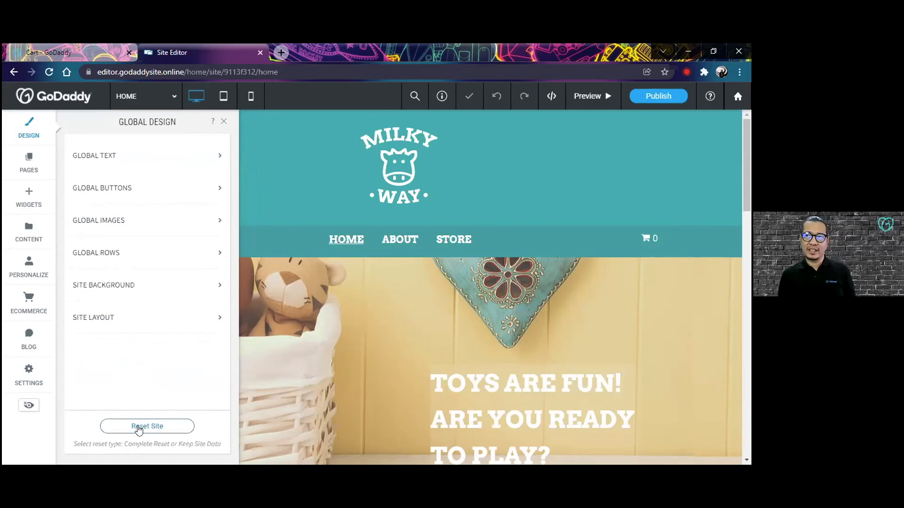
Use Reset Site to show the Complete Reset or Reset & Keep Data choice.
left_click(146, 427)
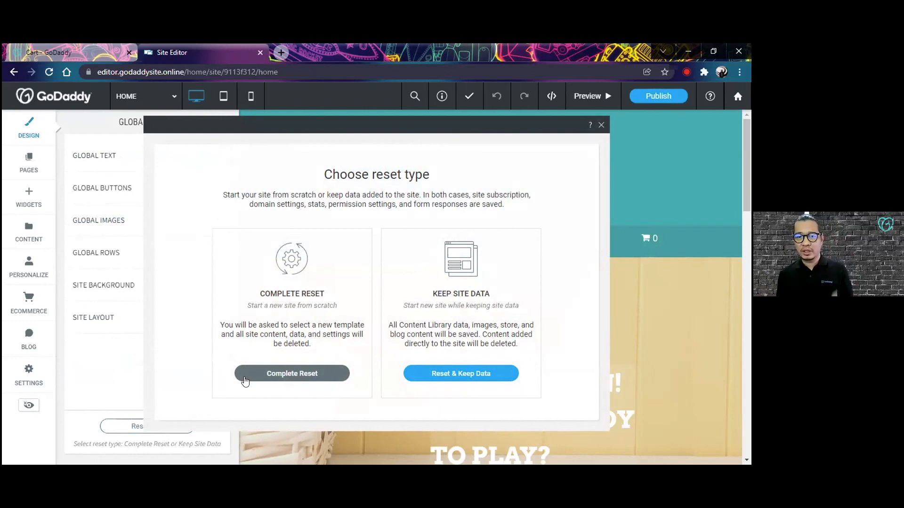
mouse_move(289, 386)
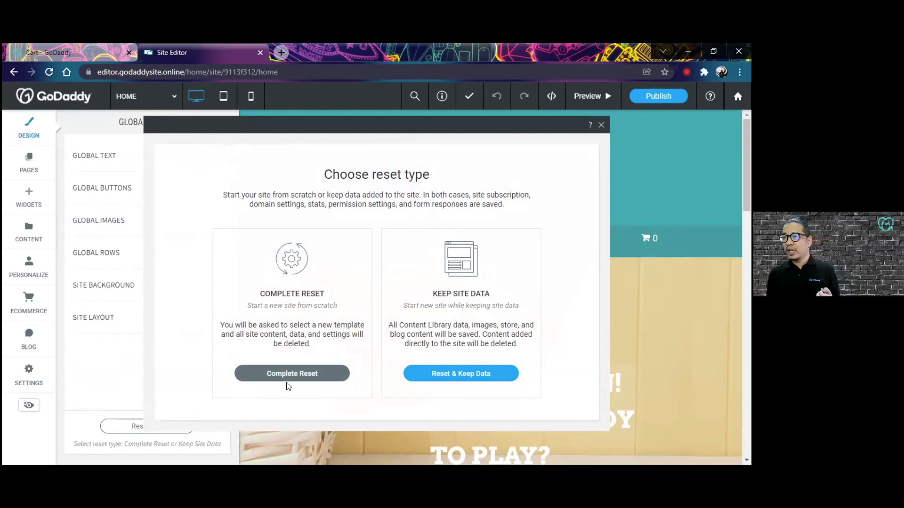